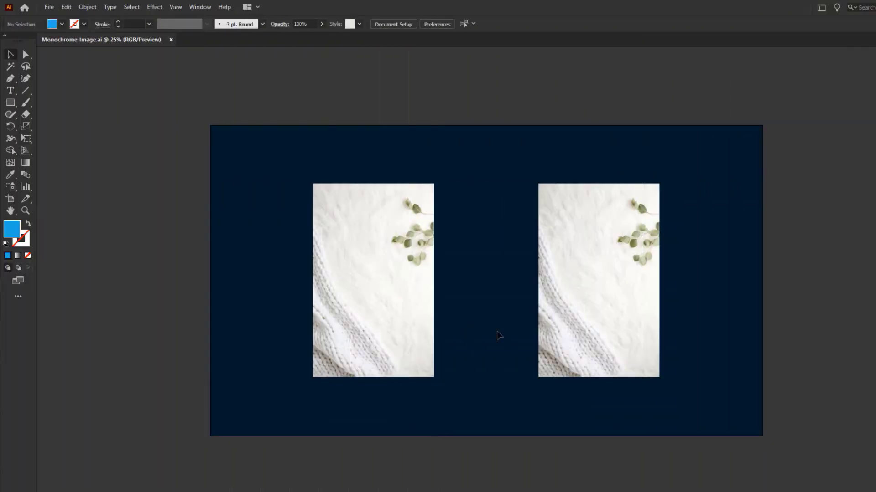
Rasterize the left photo as a Grayscale image at High (300 ppi)
click(373, 279)
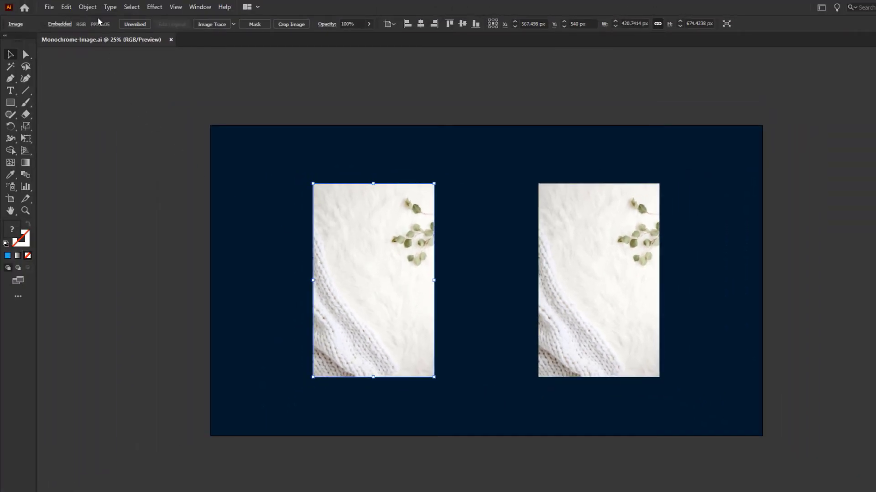
click(87, 7)
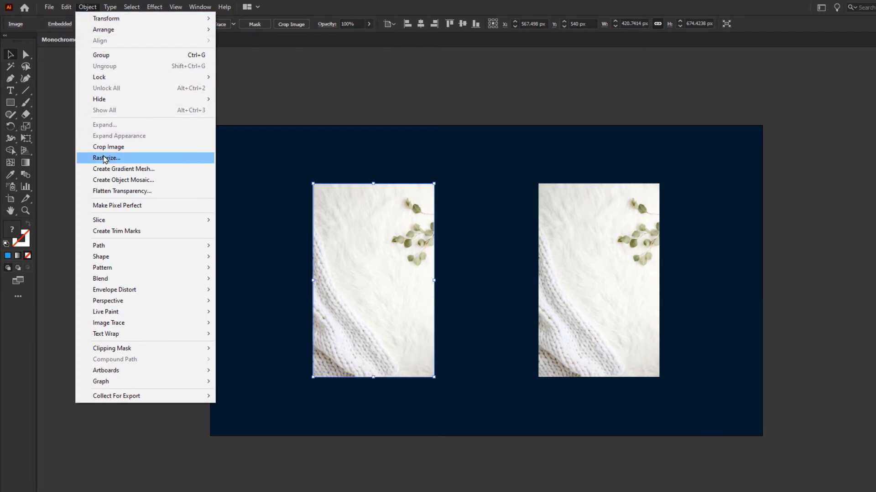
click(107, 159)
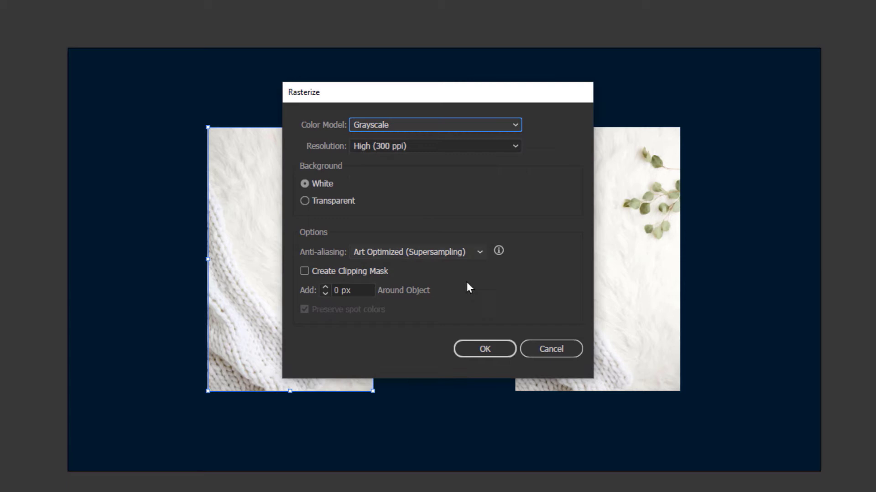
click(484, 349)
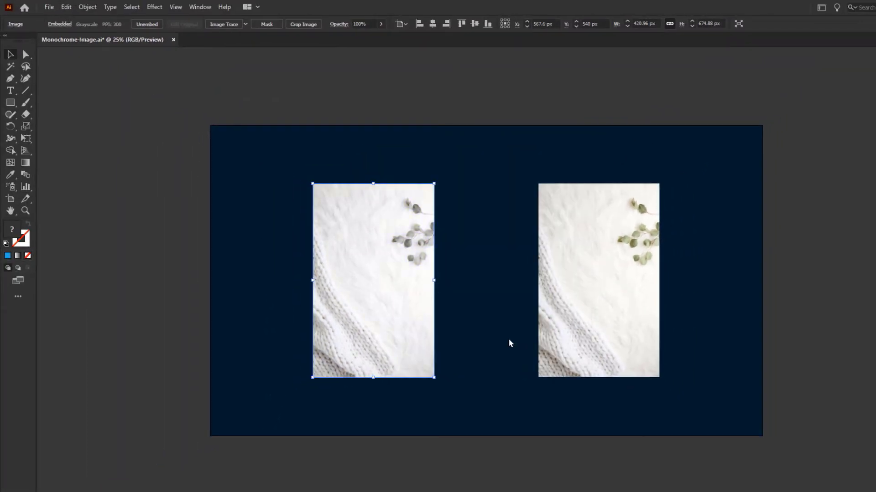
Rasterize the right photo with the Grayscale color model at 300 ppi
click(509, 343)
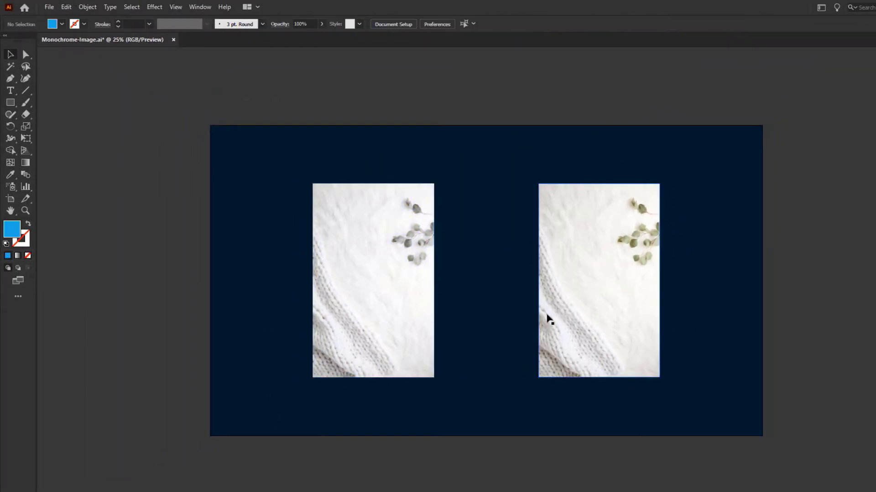
click(598, 279)
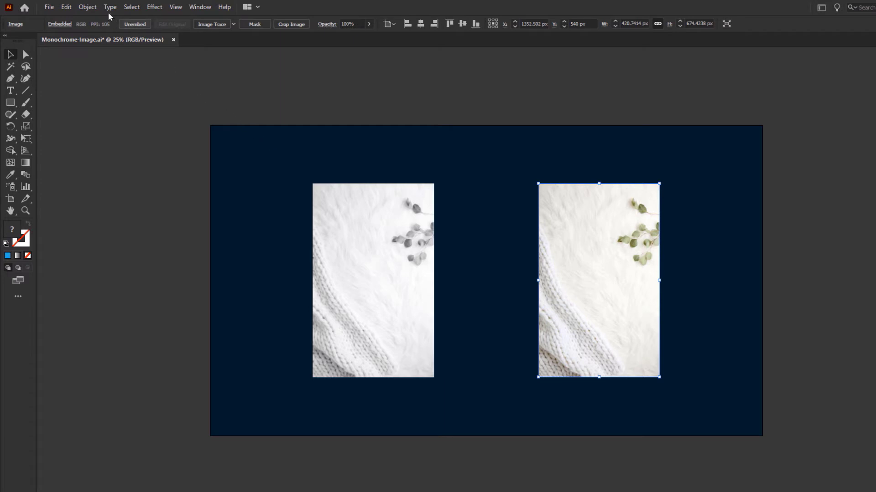
click(87, 6)
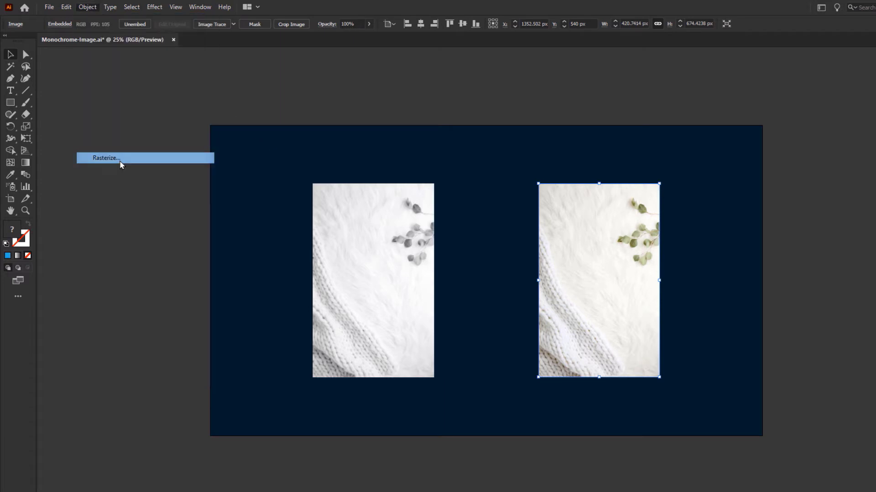
click(105, 157)
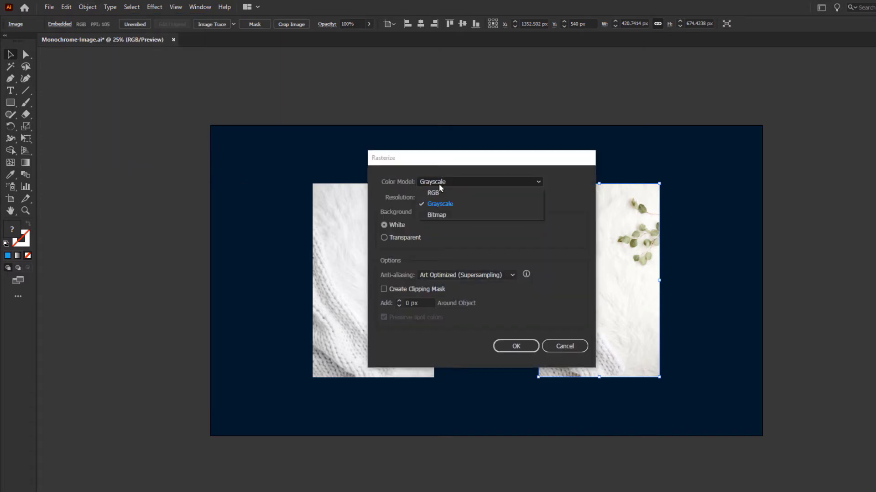
click(440, 204)
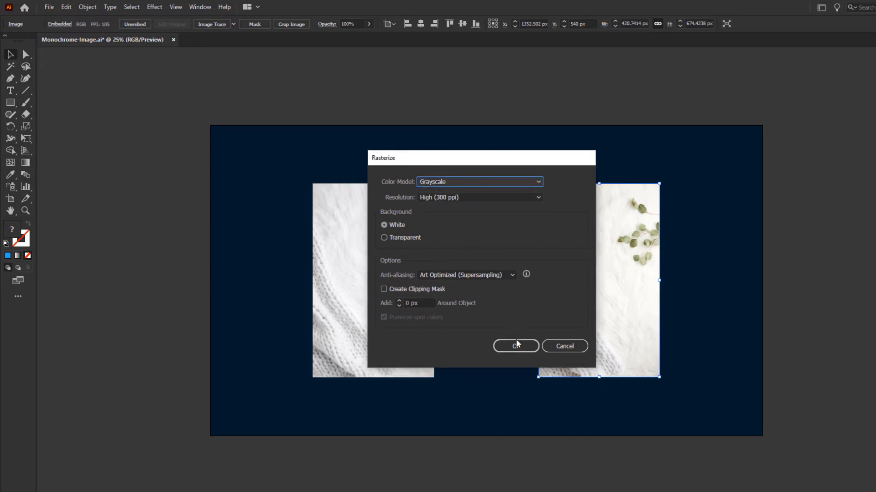
click(515, 346)
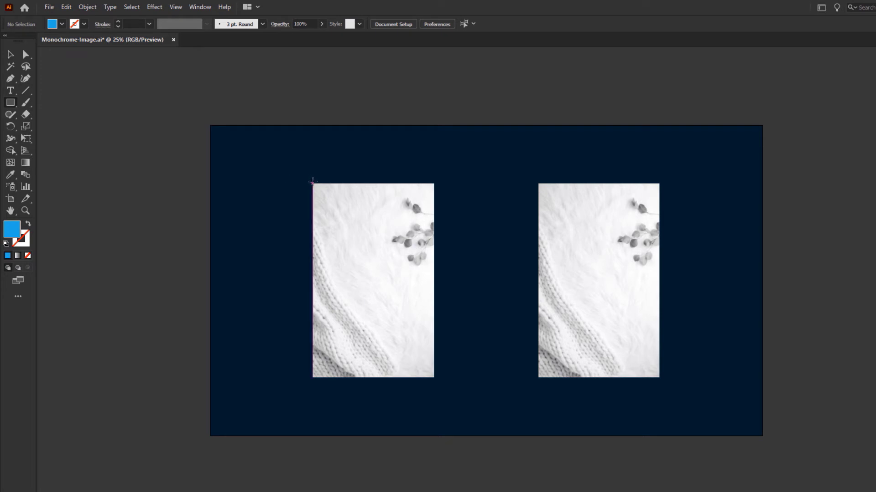
Draw a rectangle covering the left photo
drag(313, 181, 421, 338)
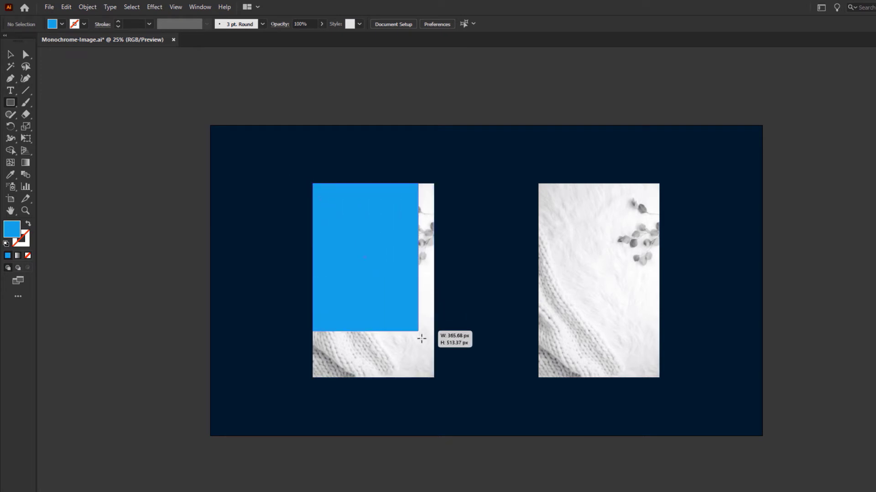
drag(422, 338, 435, 378)
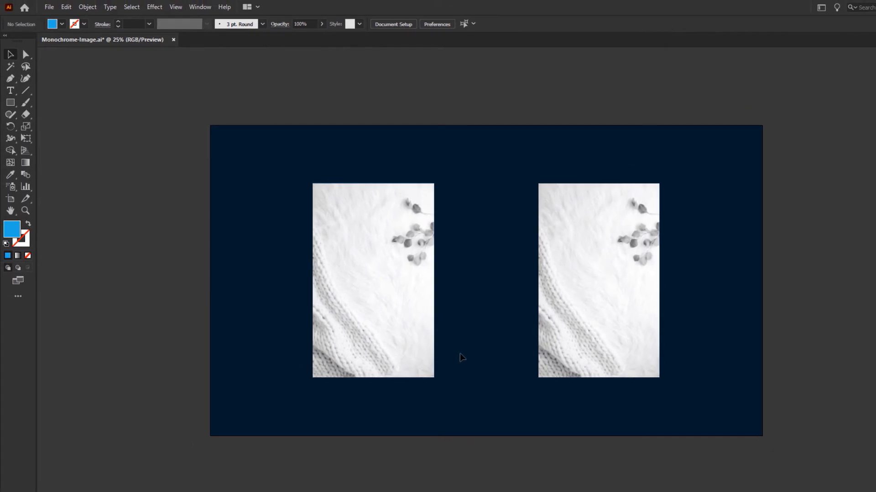
Set the left photo's blending mode to Multiply
click(373, 279)
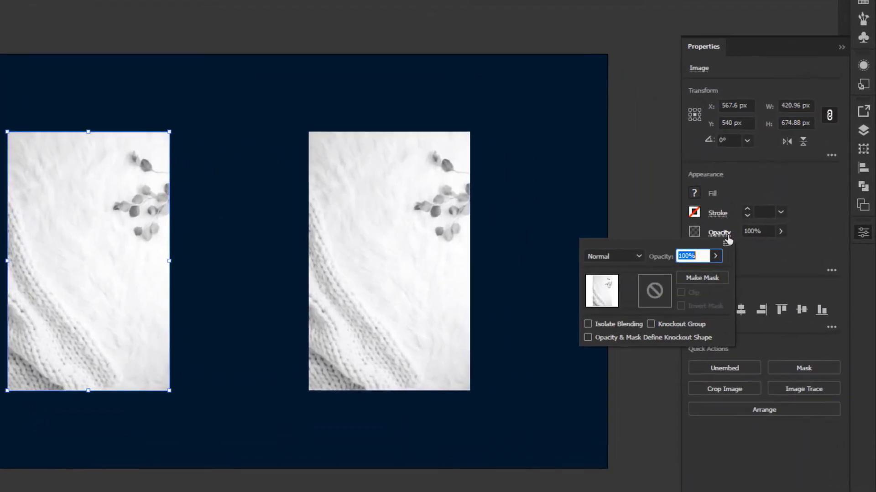
click(609, 256)
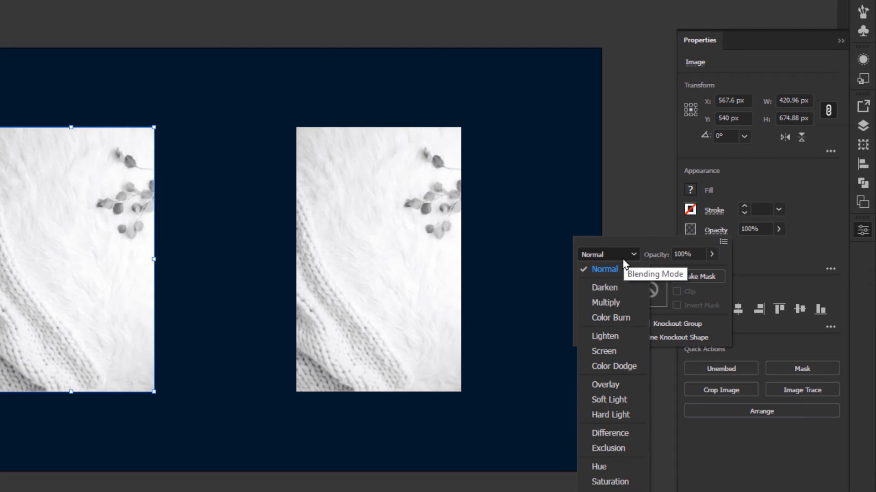
click(604, 303)
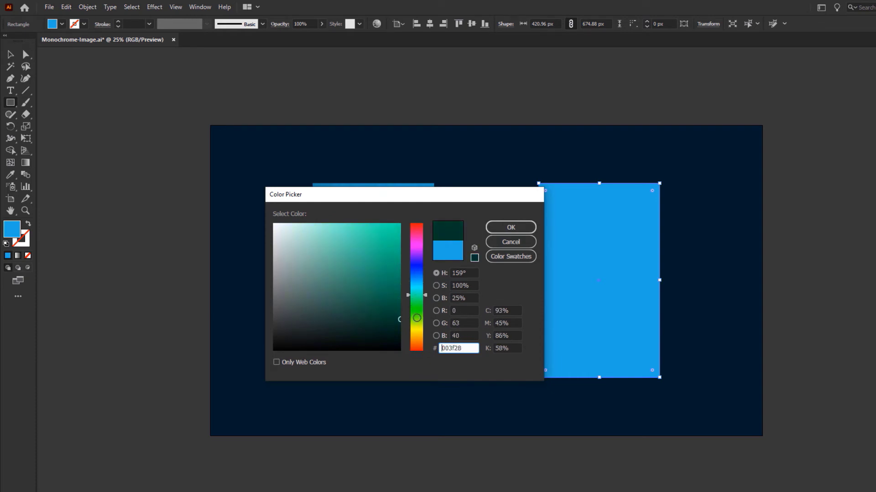
Fill the right rectangle with dark green #003f28 and send it backward
click(509, 227)
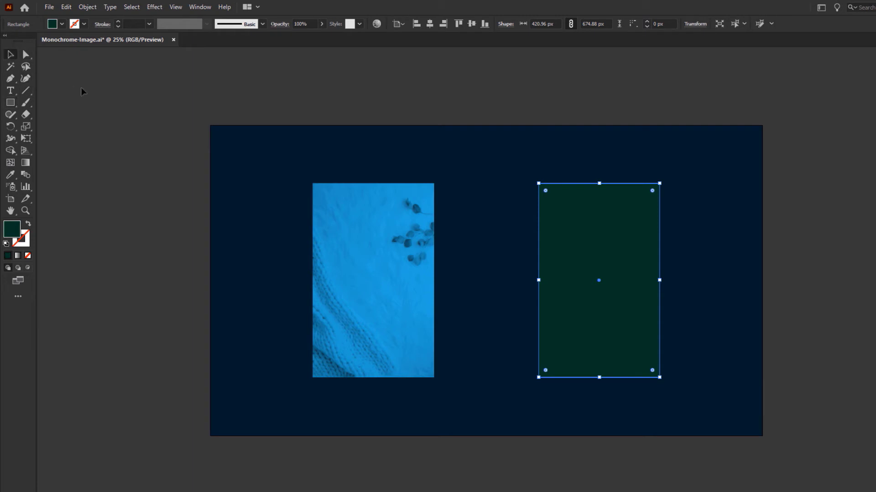
right_click(599, 280)
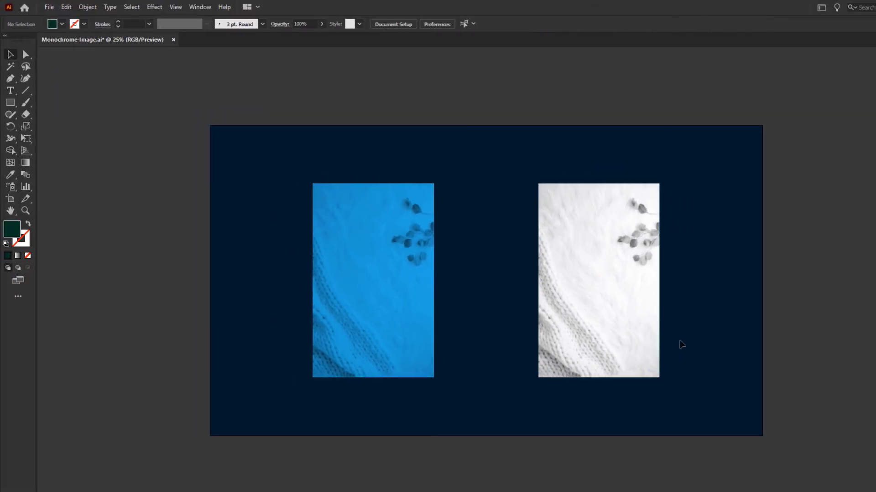
Set the right photo's blending mode to Screen
click(598, 279)
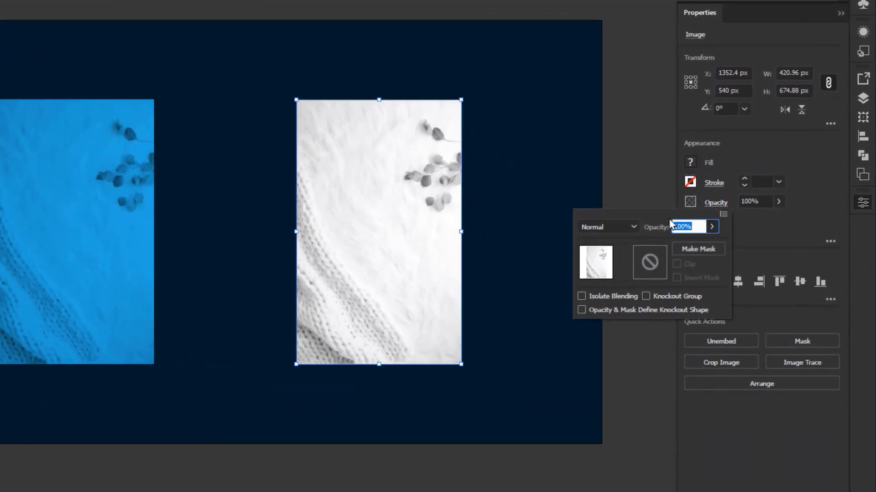
click(607, 226)
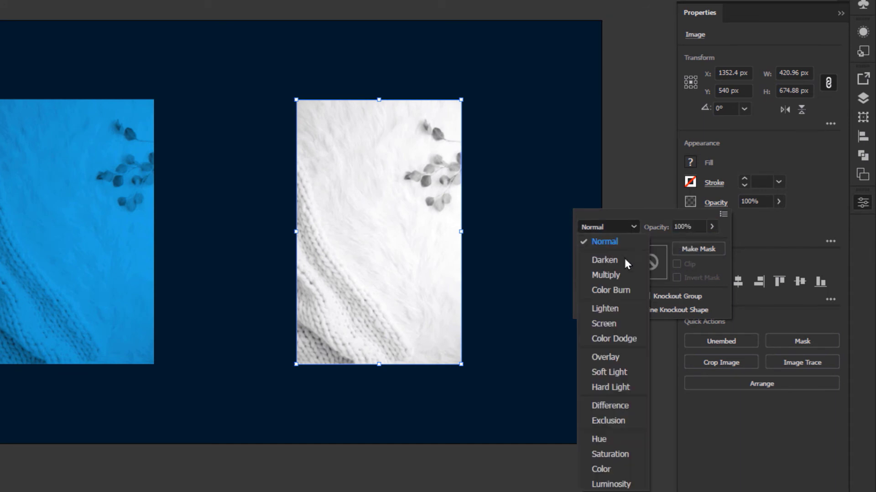
click(603, 324)
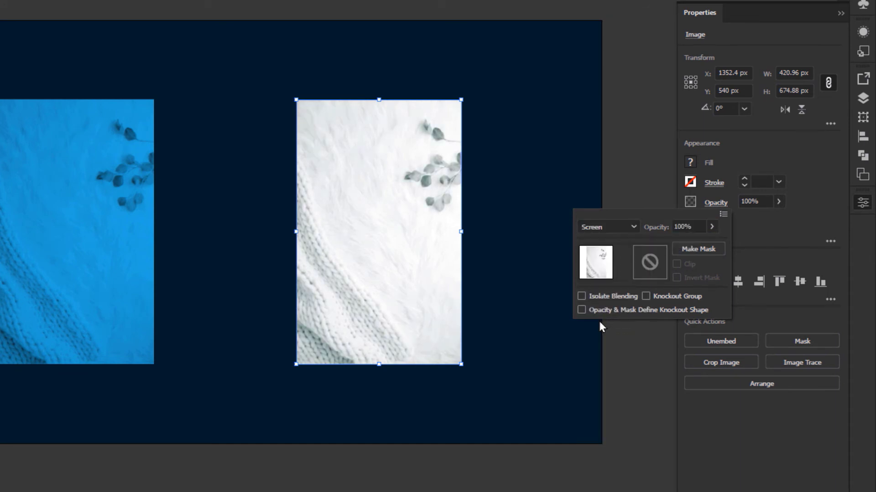
mouse_move(724, 136)
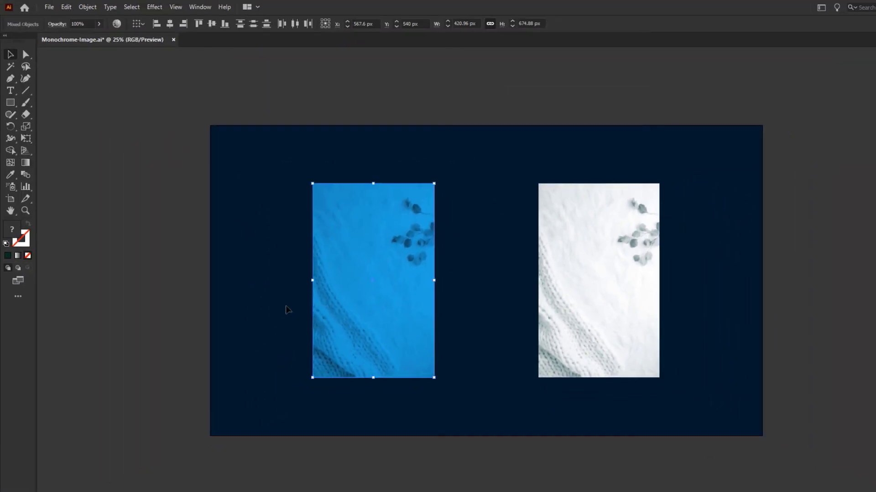
Rasterize the left photo and blue rectangle using the RGB color model
click(88, 7)
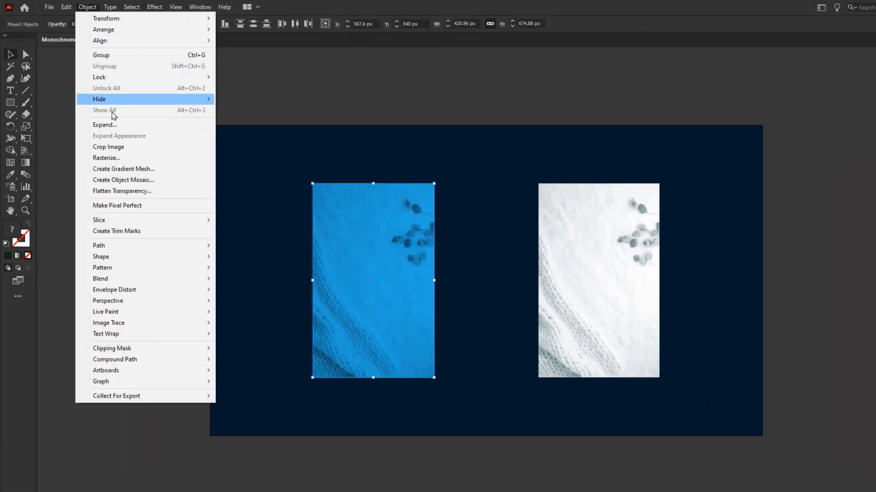
click(107, 158)
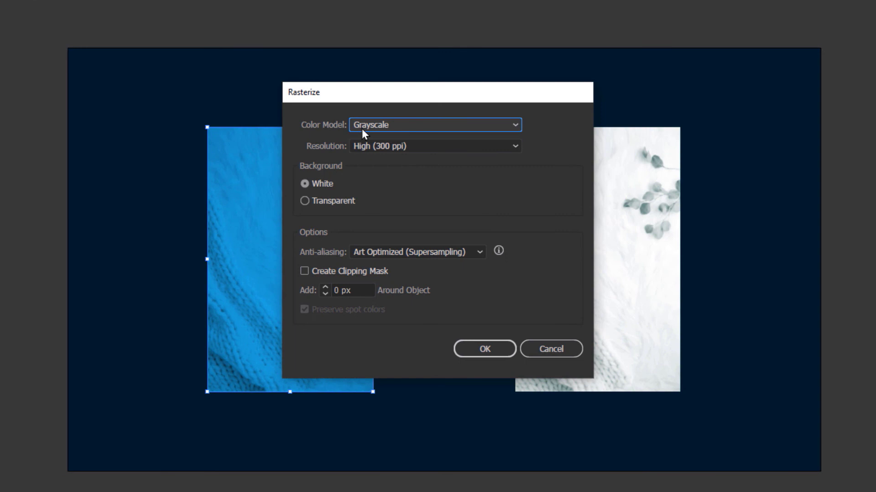
click(433, 124)
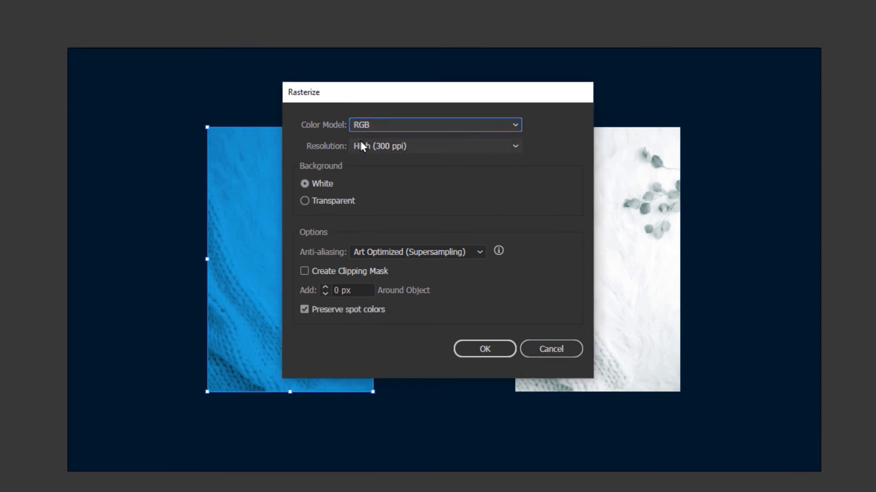
click(483, 348)
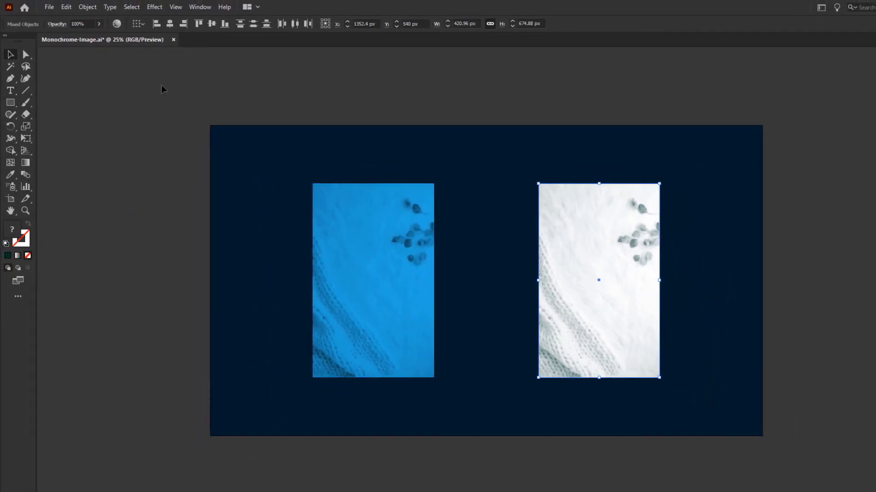
Rasterize the right photo and green rectangle, keeping the RGB color model
click(88, 7)
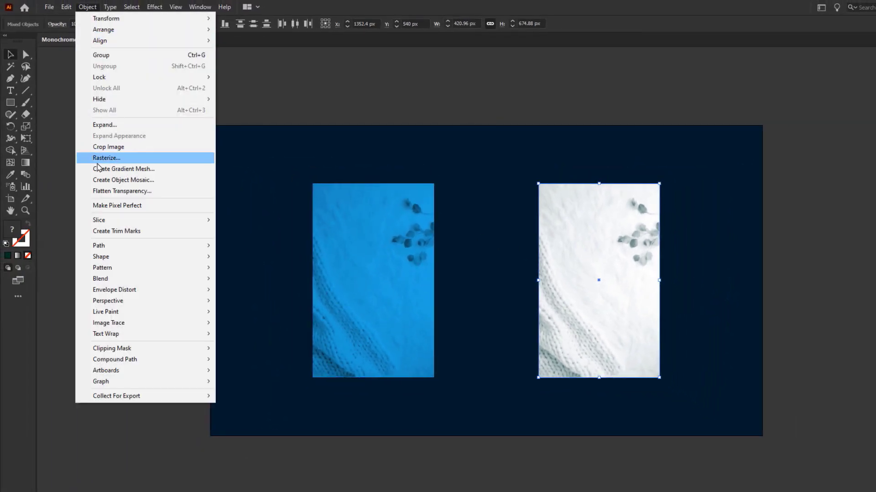
click(106, 159)
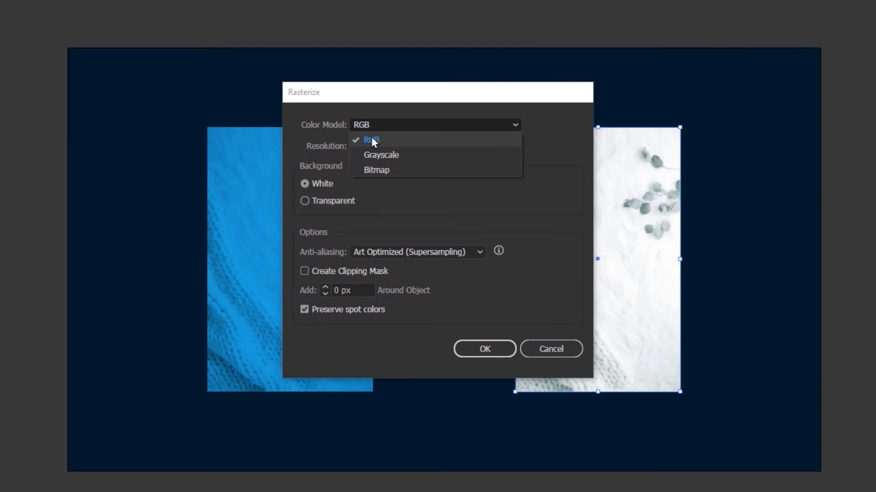
click(484, 348)
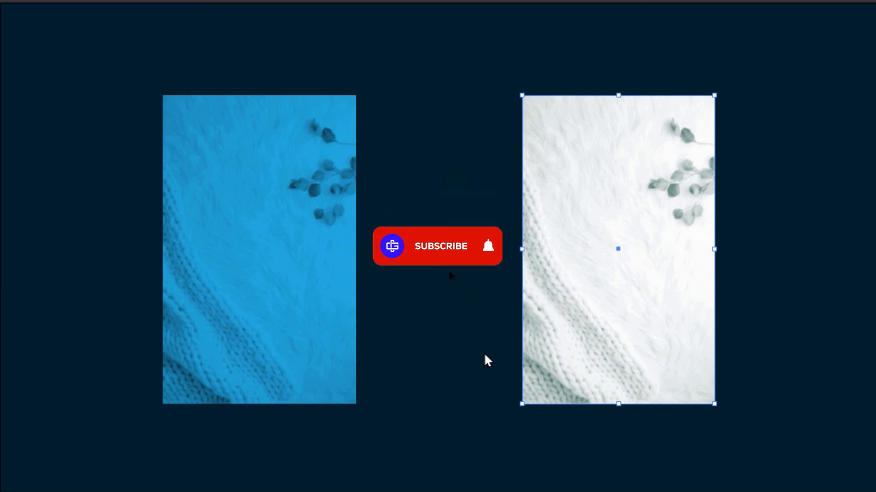
click(438, 247)
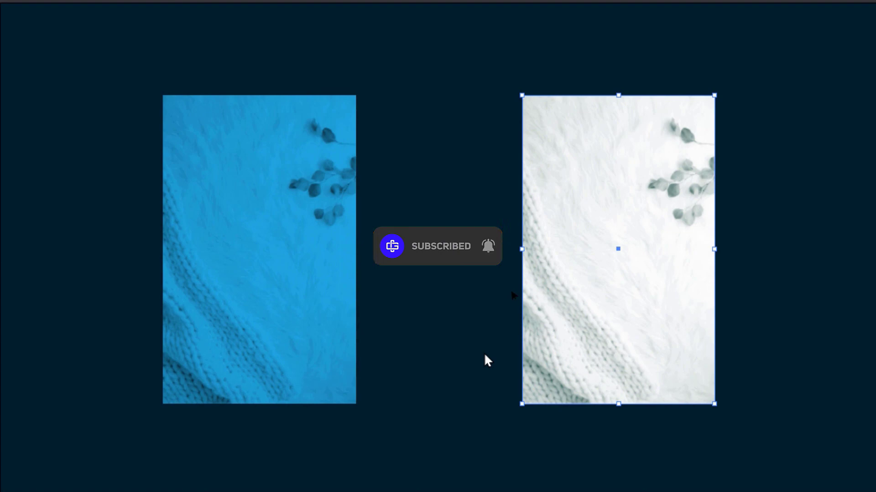